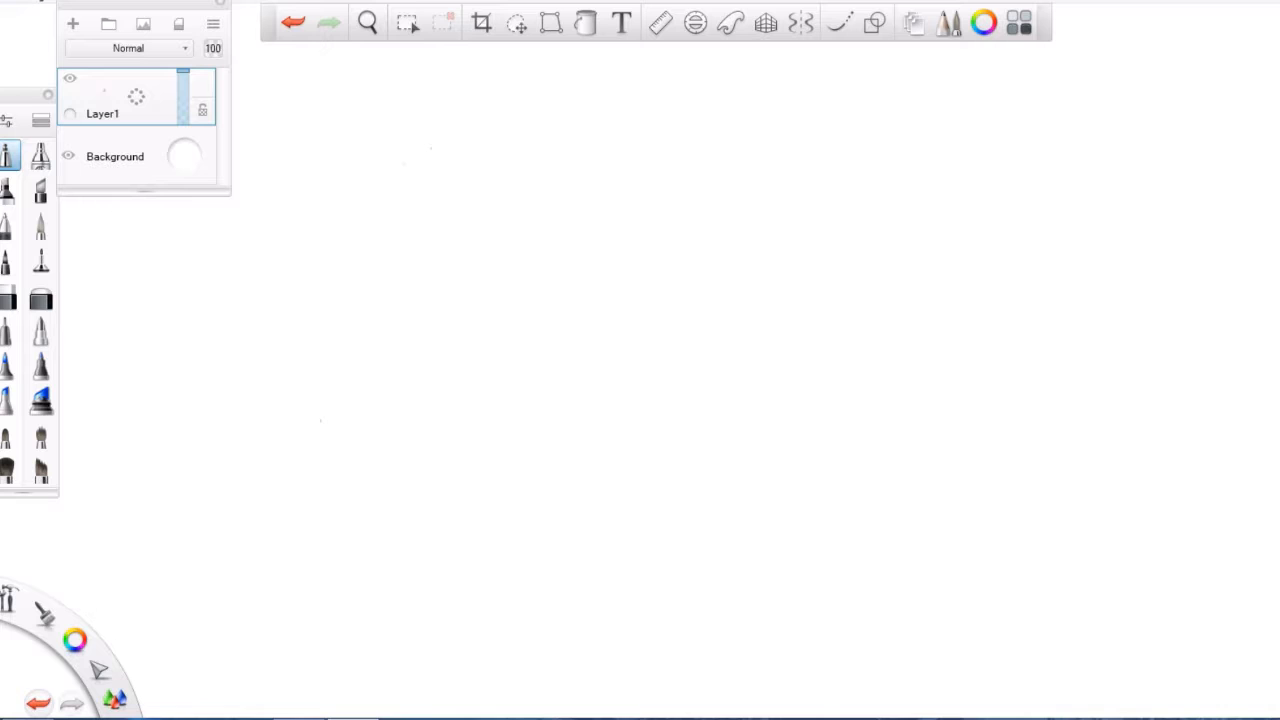
Pencil-sketch the lion's brow, long nose, muzzle whiskers and mouth at canvas centre on Layer1
{"action": "left_click_drag", "start_coordinate": [470, 220], "coordinate": [540, 410]}
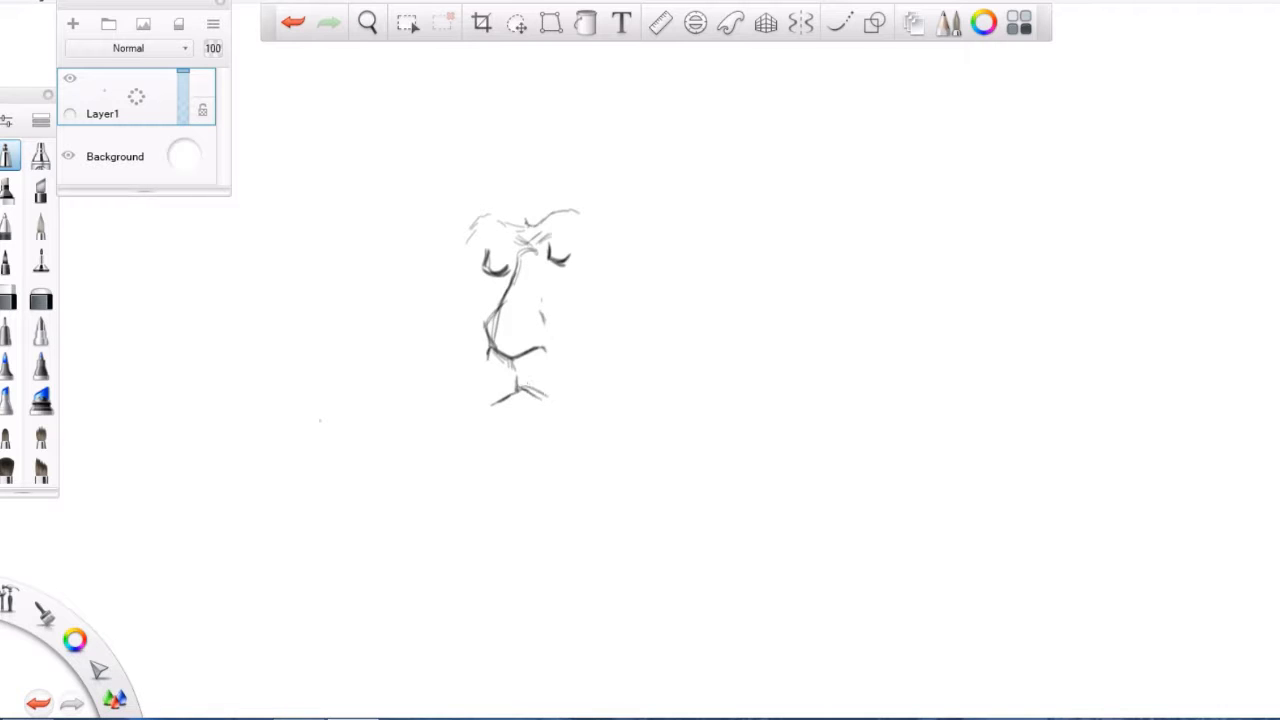
{"action": "left_click_drag", "start_coordinate": [490, 390], "coordinate": [545, 395]}
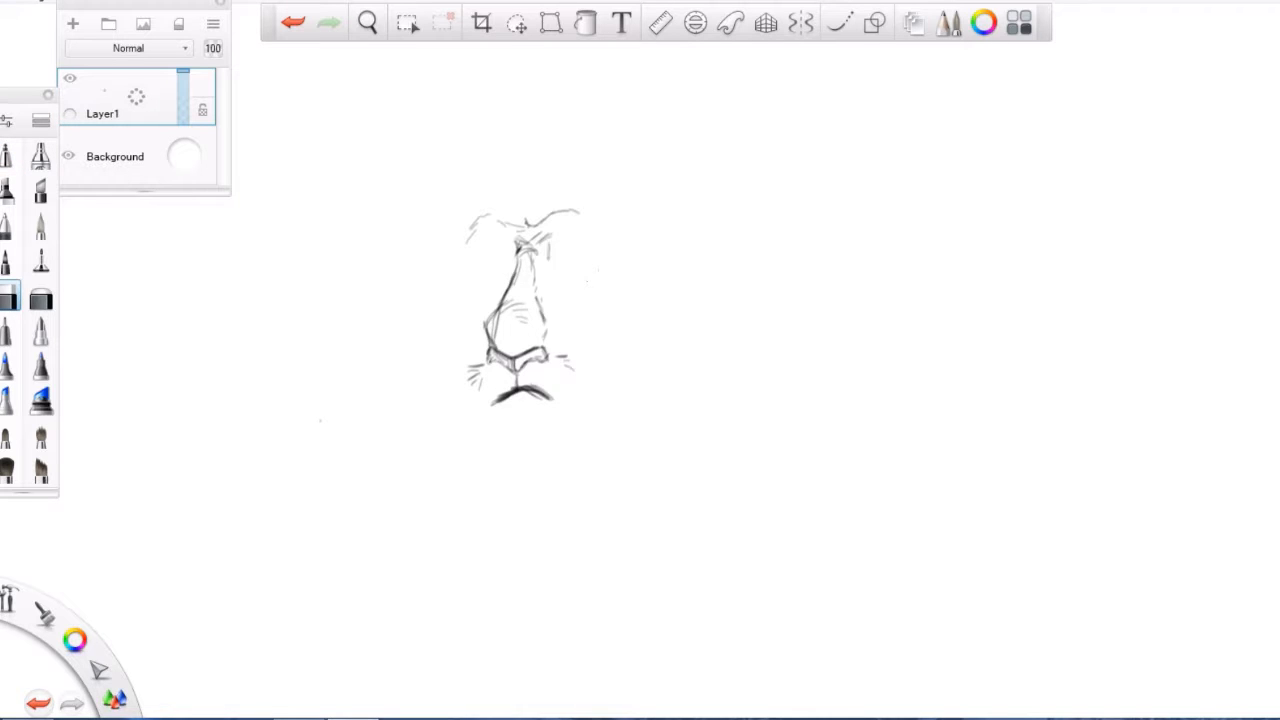
{"action": "left_click", "coordinate": [7, 155]}
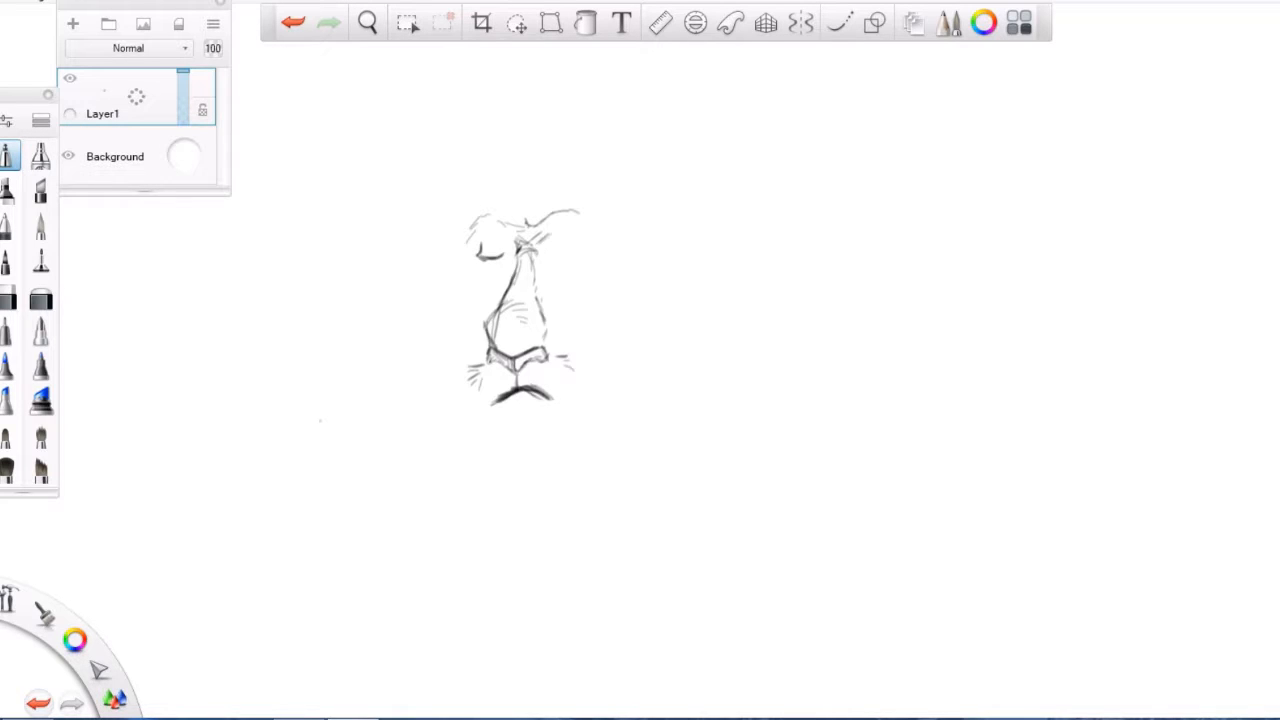
{"action": "left_click", "coordinate": [550, 245]}
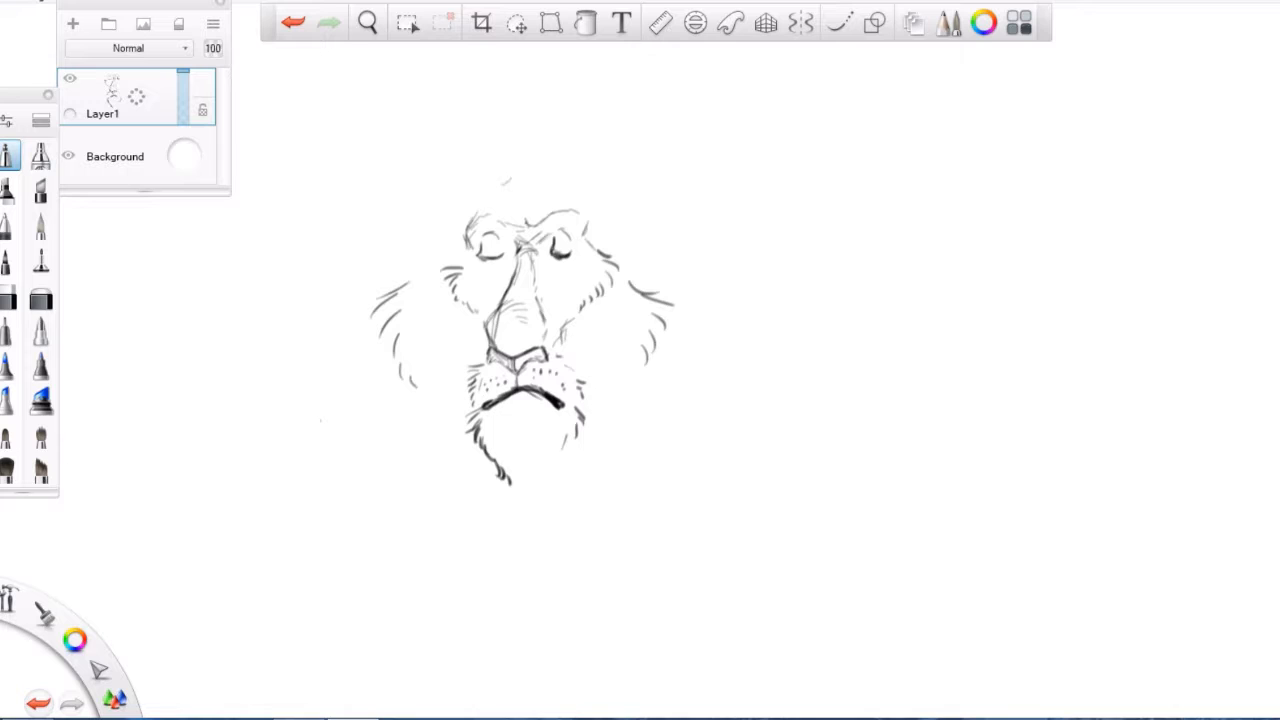
Sketch the top of the lion's head, its rounded ears and the mane rising above them
{"action": "left_click_drag", "start_coordinate": [500, 185], "coordinate": [570, 182]}
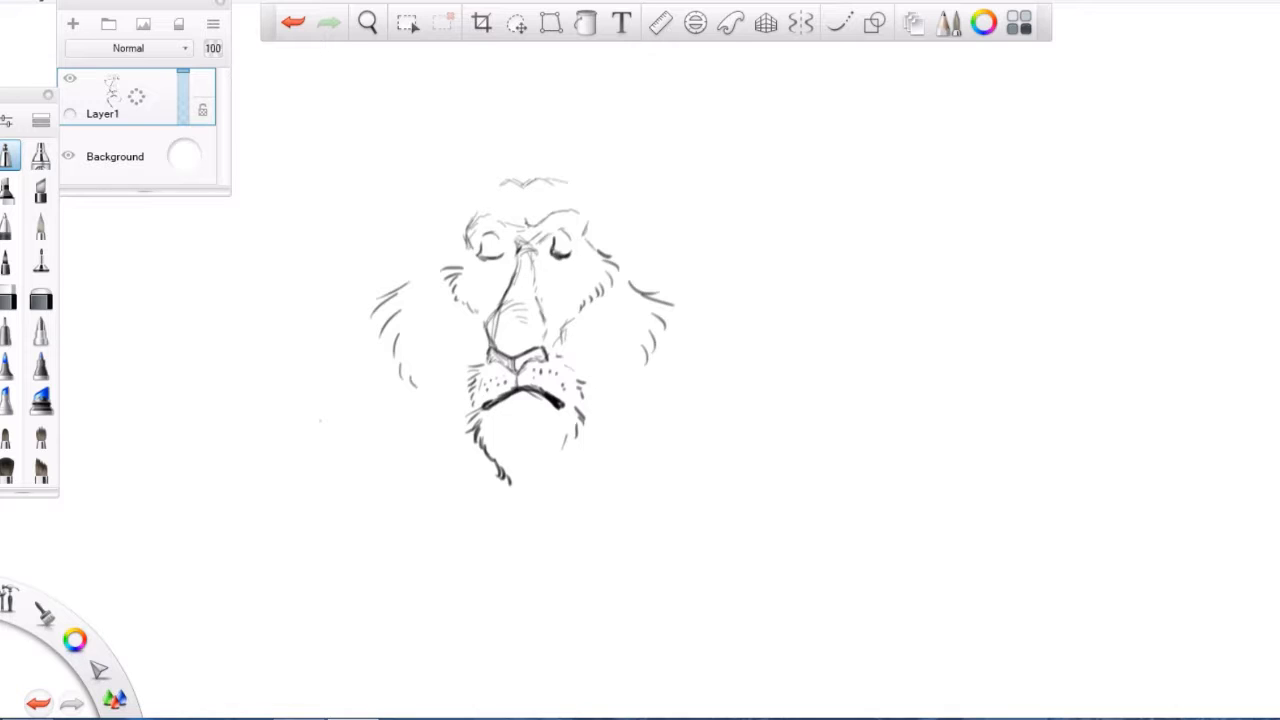
{"action": "left_click_drag", "start_coordinate": [530, 185], "coordinate": [590, 190]}
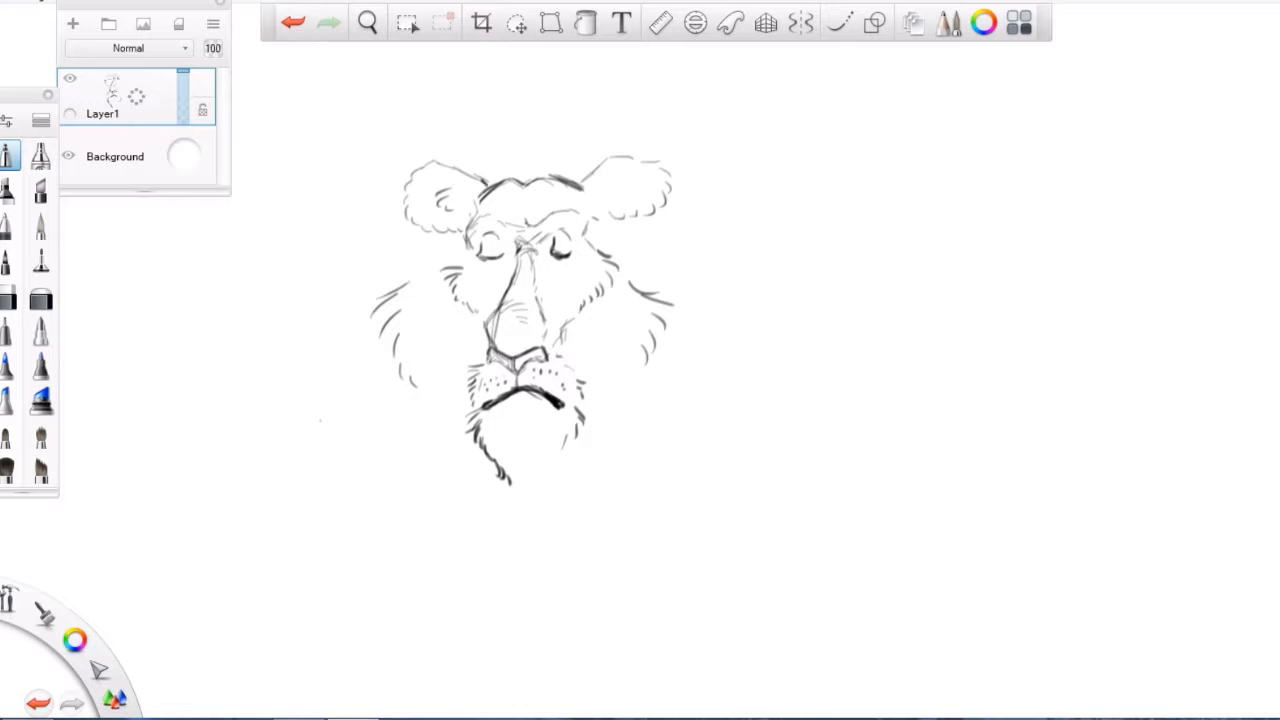
{"action": "left_click_drag", "start_coordinate": [500, 165], "coordinate": [515, 135]}
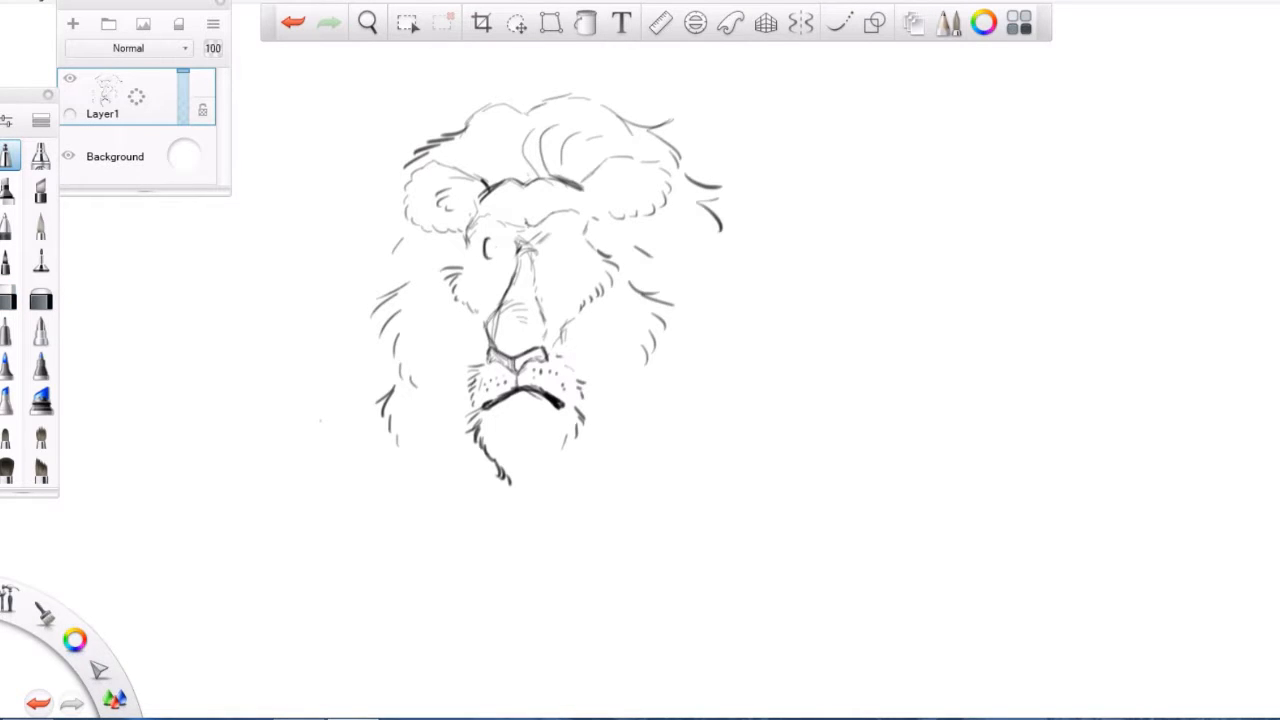
{"action": "left_click_drag", "start_coordinate": [490, 250], "coordinate": [560, 250]}
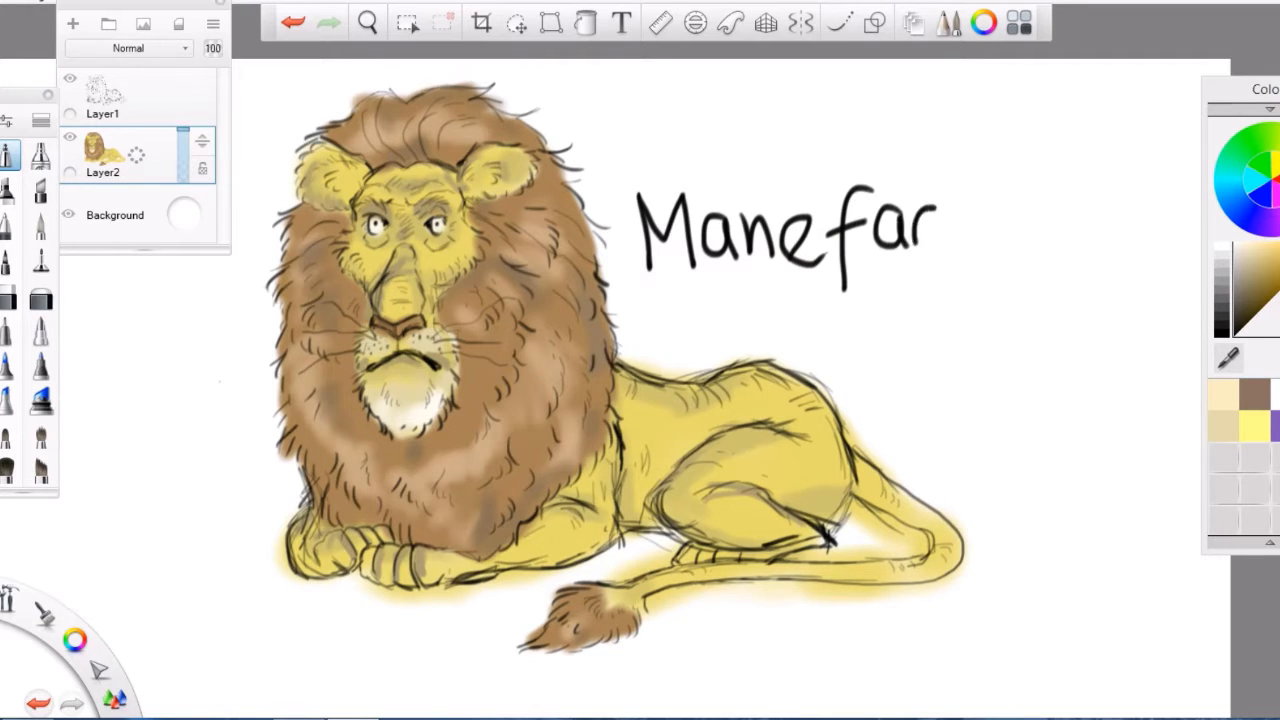
Fix the handwritten name beside the lion so it reads 'Maneface' instead of 'Manefar'
{"action": "type", "text": "ce"}
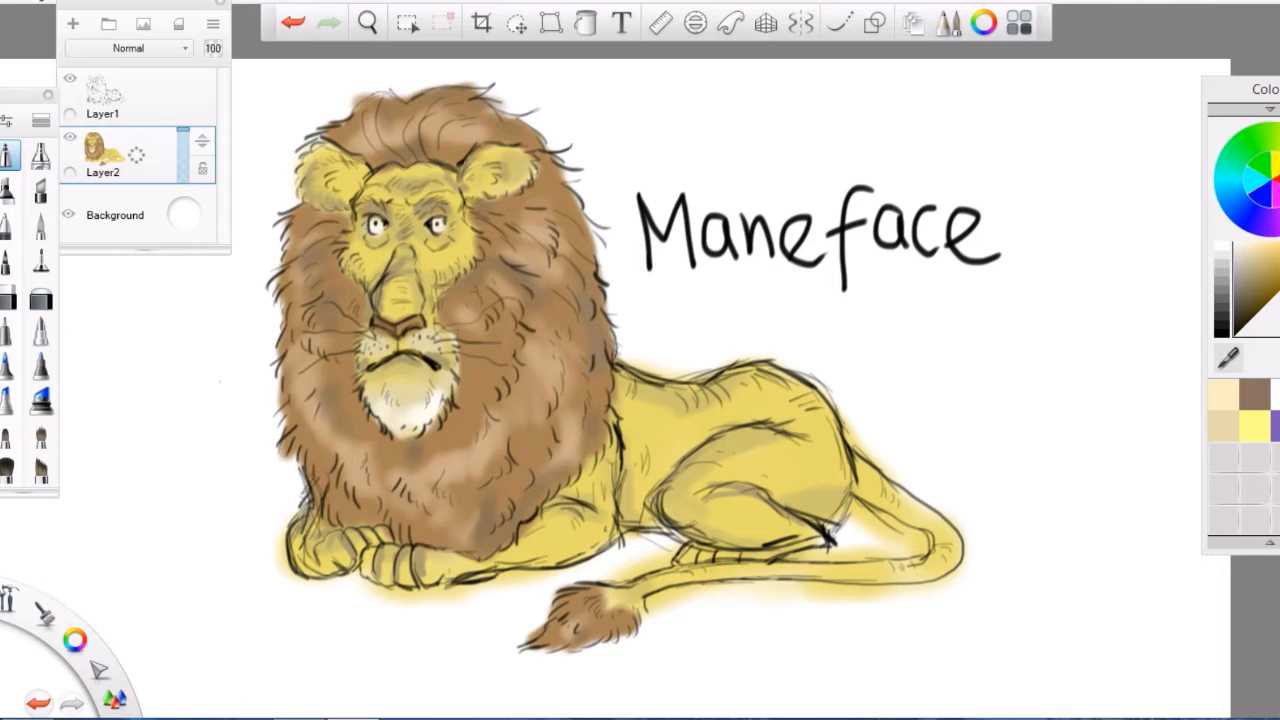
Draw a black eyepatch stroke arcing across the brow and around the lion's right eye
{"action": "left_click_drag", "start_coordinate": [385, 175], "coordinate": [475, 215]}
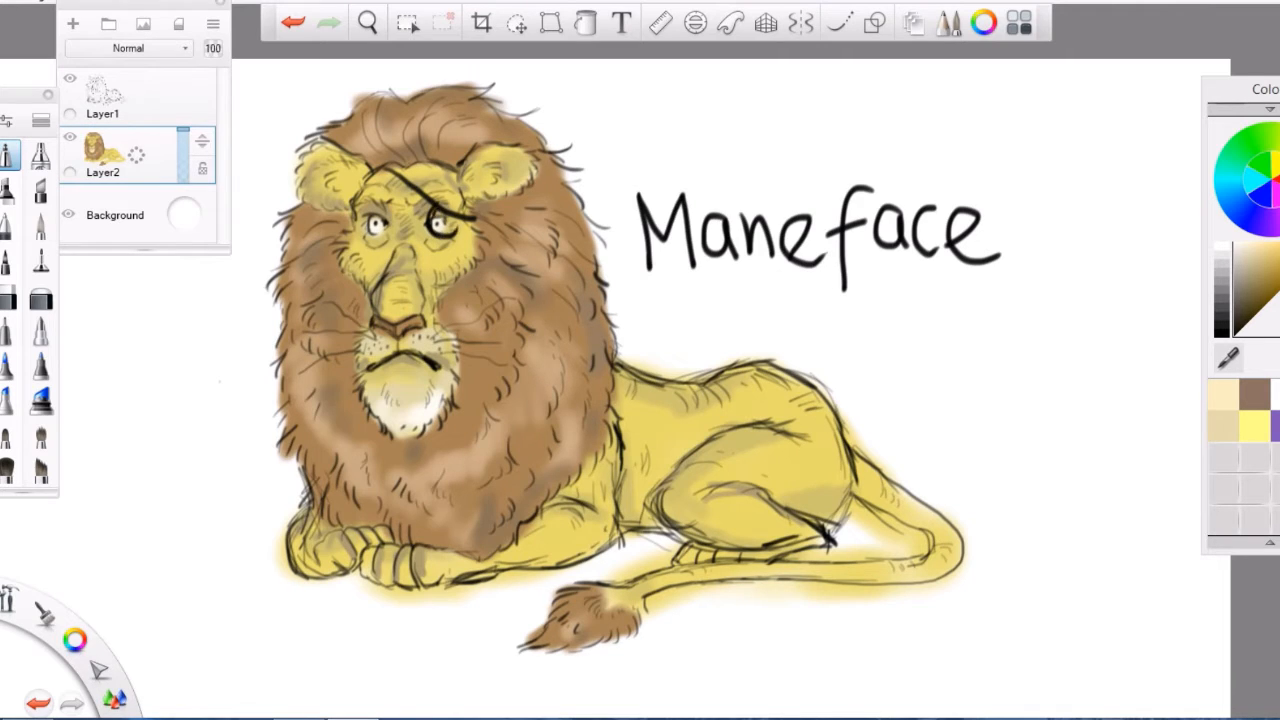